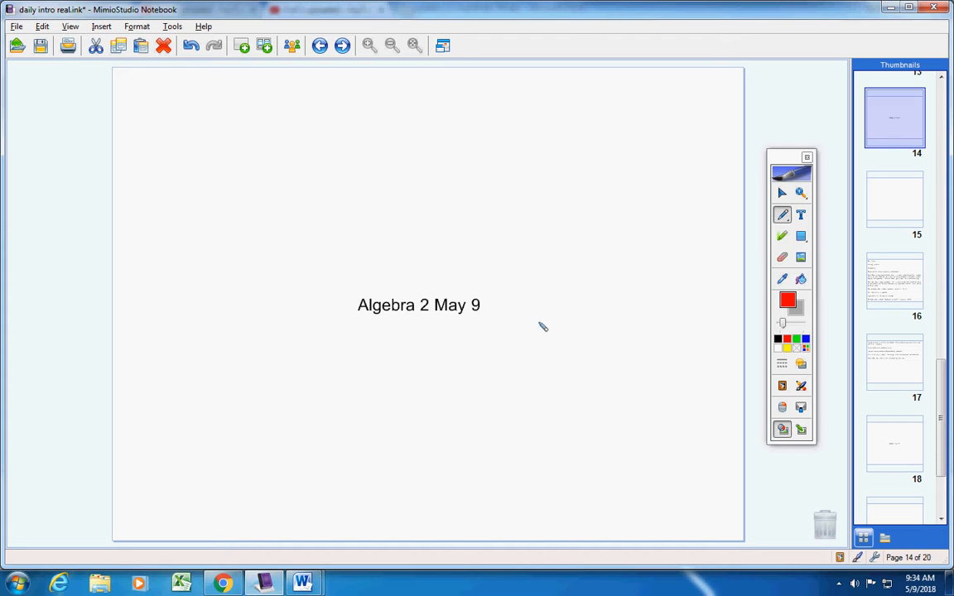
mouse_move(537, 314)
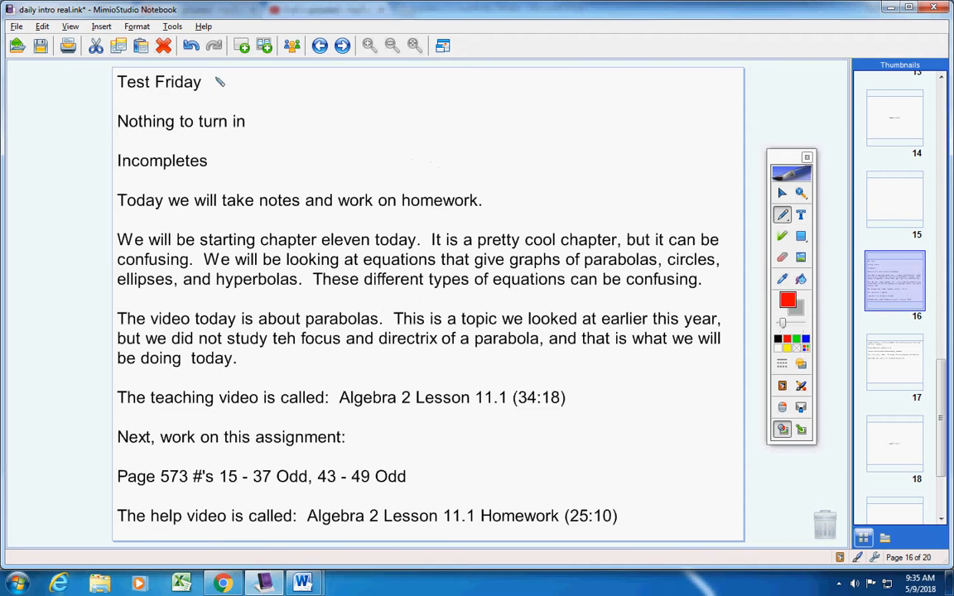
Draw red checkmarks beside Test Friday and Nothing to turn in, then bring up Word's recent documents.
left_click_drag(212, 81, 240, 90)
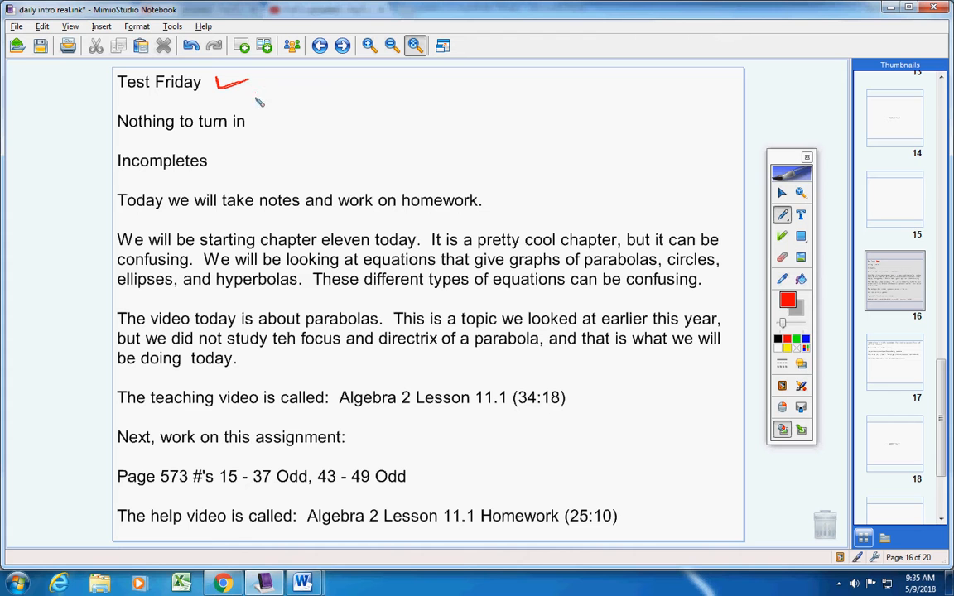
left_click_drag(257, 116, 295, 125)
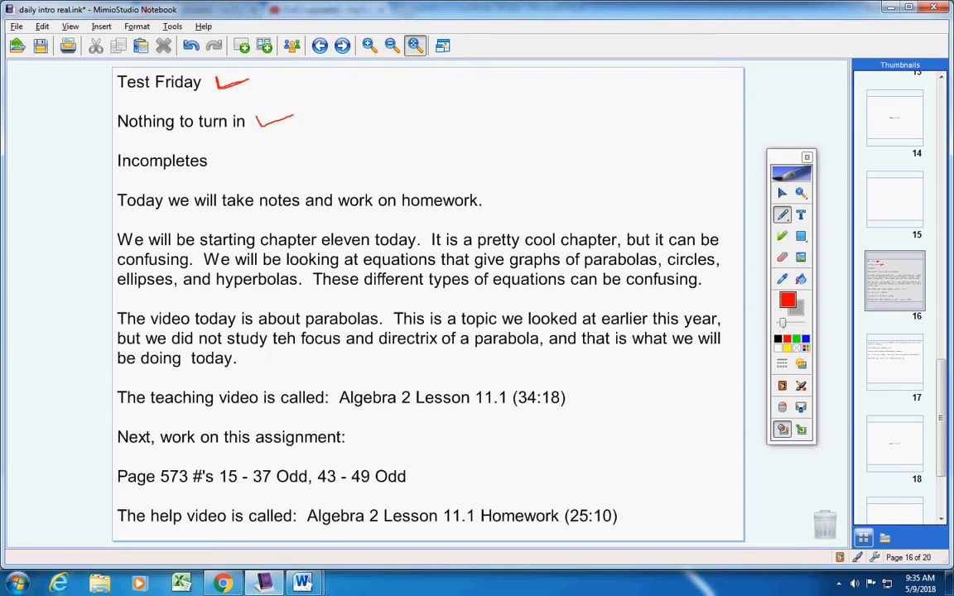
right_click(302, 583)
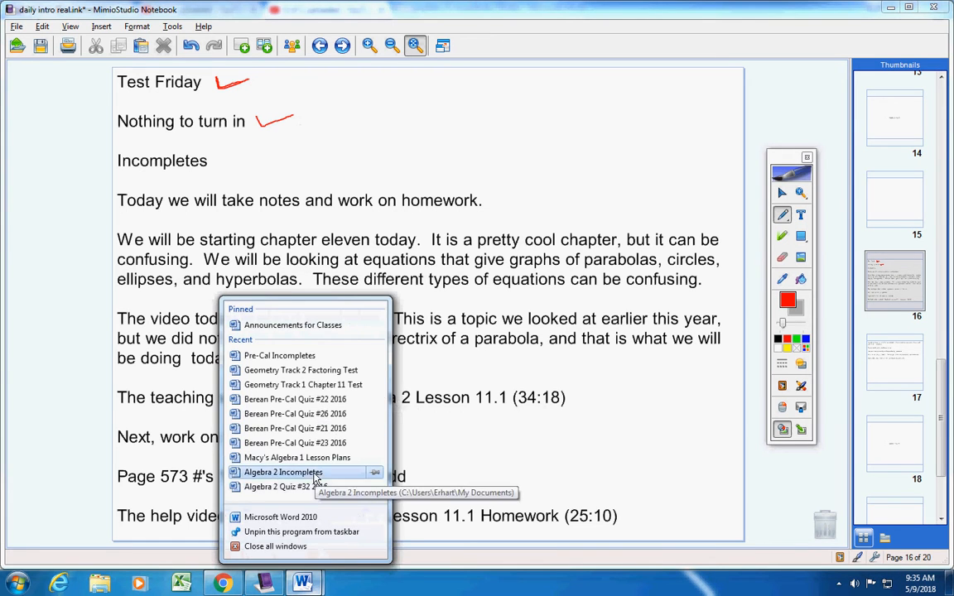
left_click(283, 472)
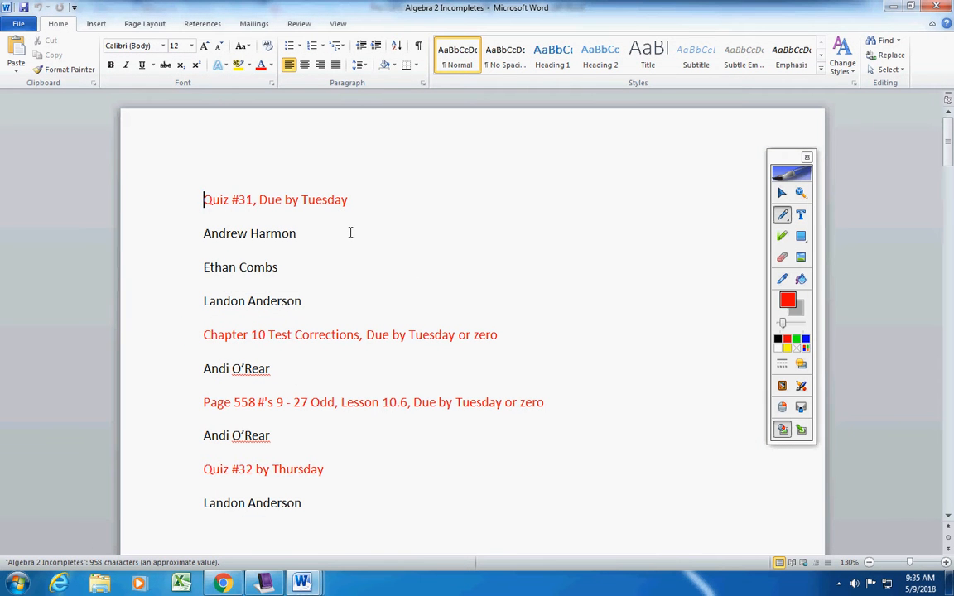
mouse_move(318, 232)
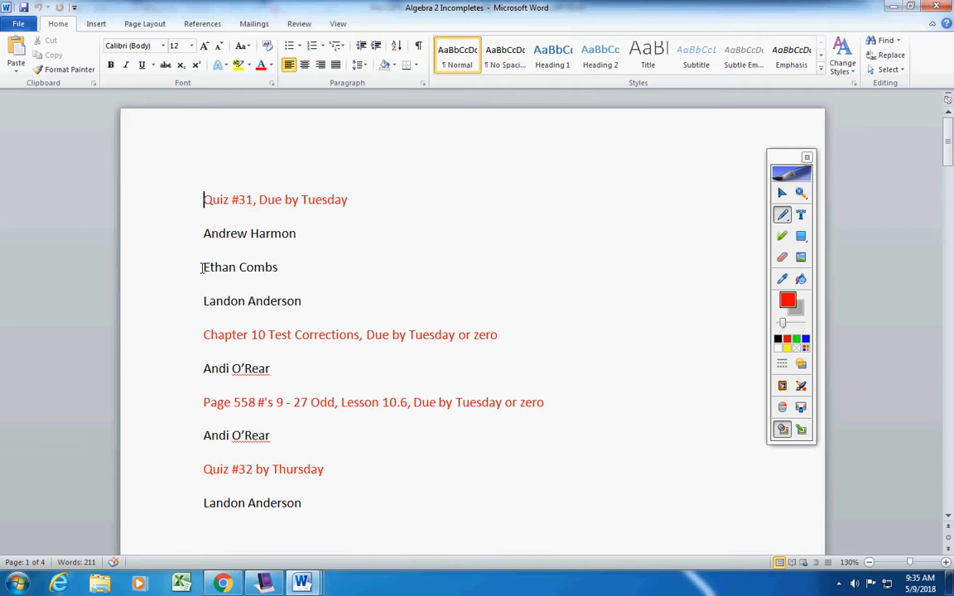
left_click_drag(204, 266, 305, 301)
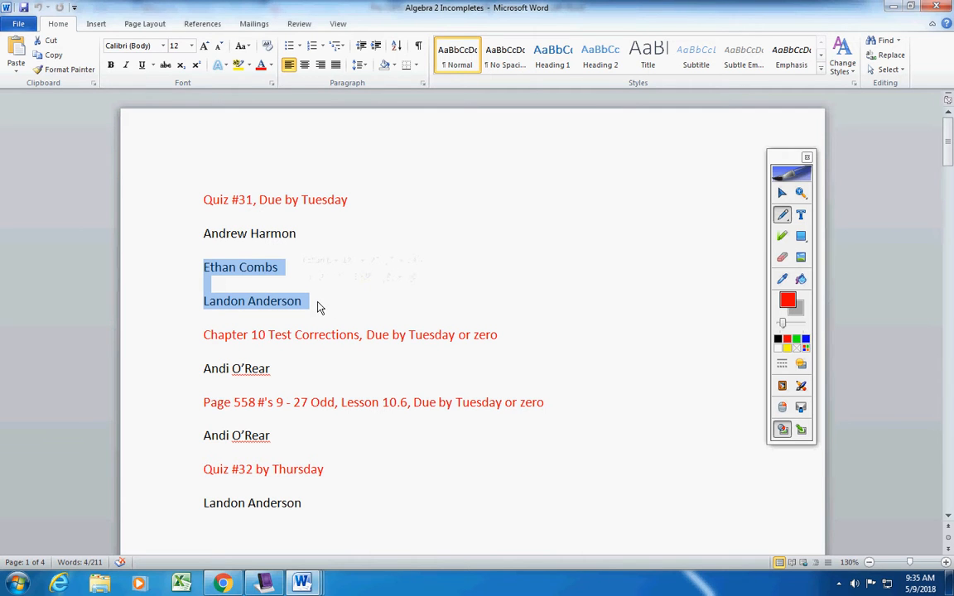
key("Delete")
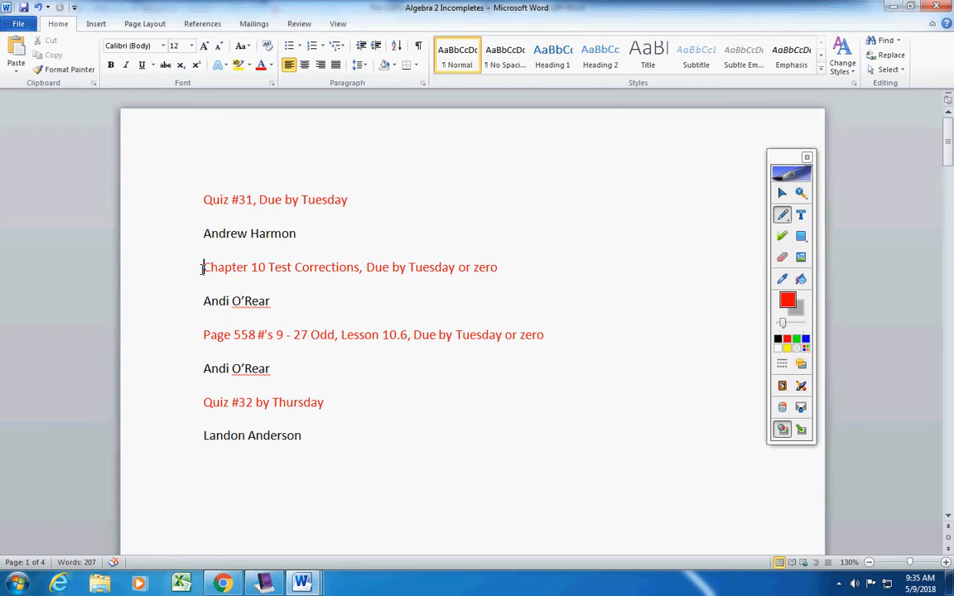
Delete the Chapter 10 Test Corrections and Page 558 entries with their student names.
left_click_drag(204, 267, 497, 285)
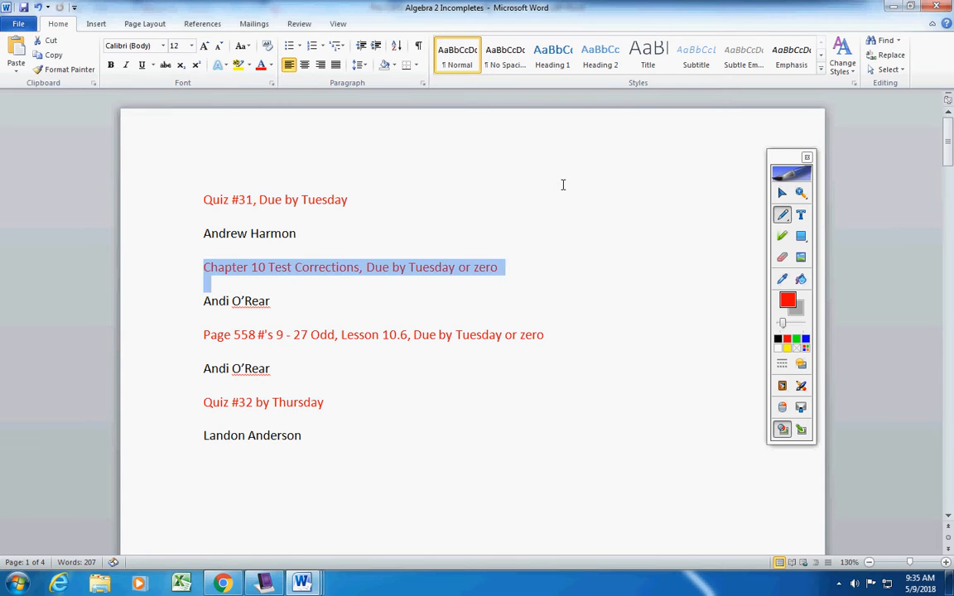
left_click_drag(203, 278, 279, 368)
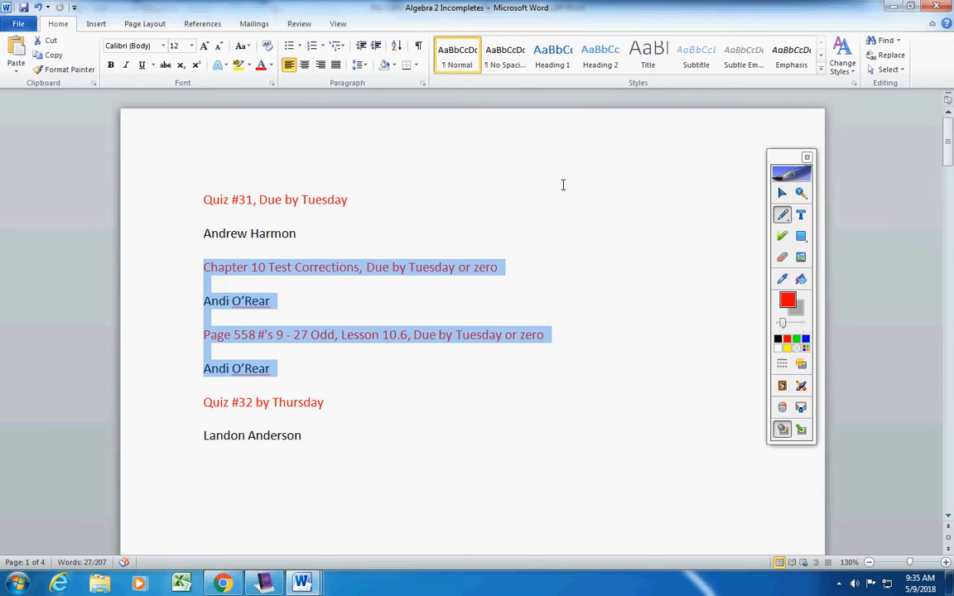
key("Delete")
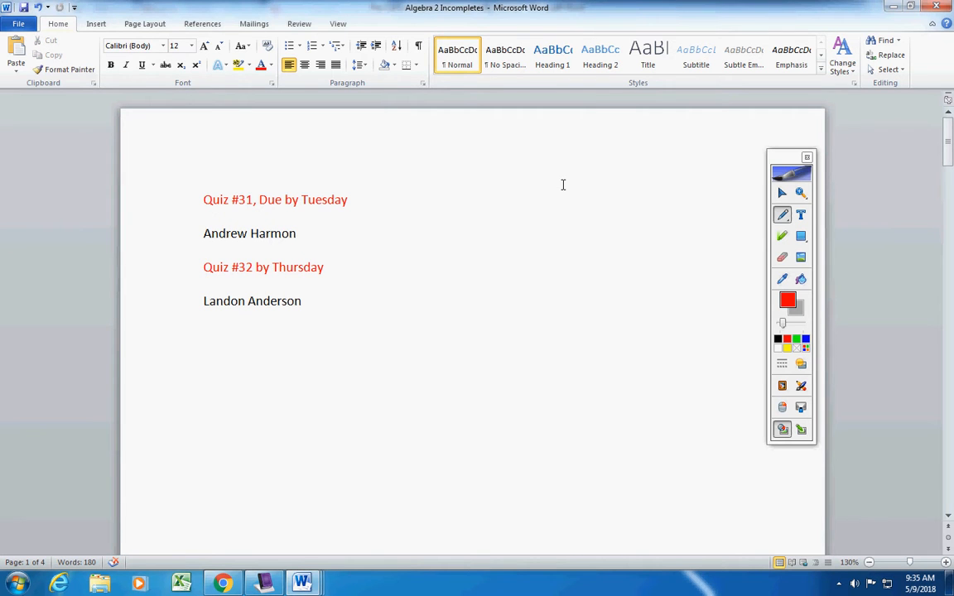
left_click(205, 267)
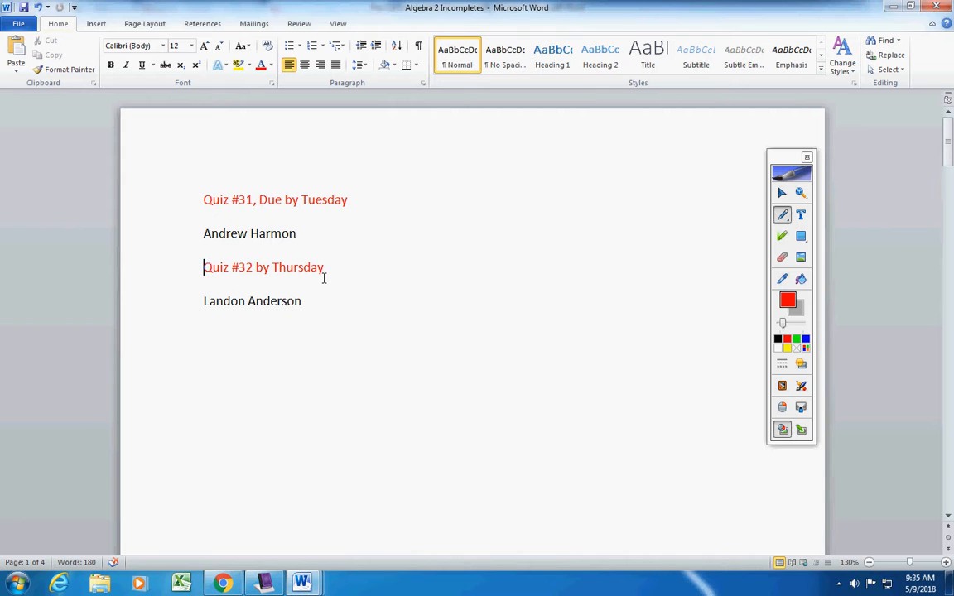
mouse_move(250, 311)
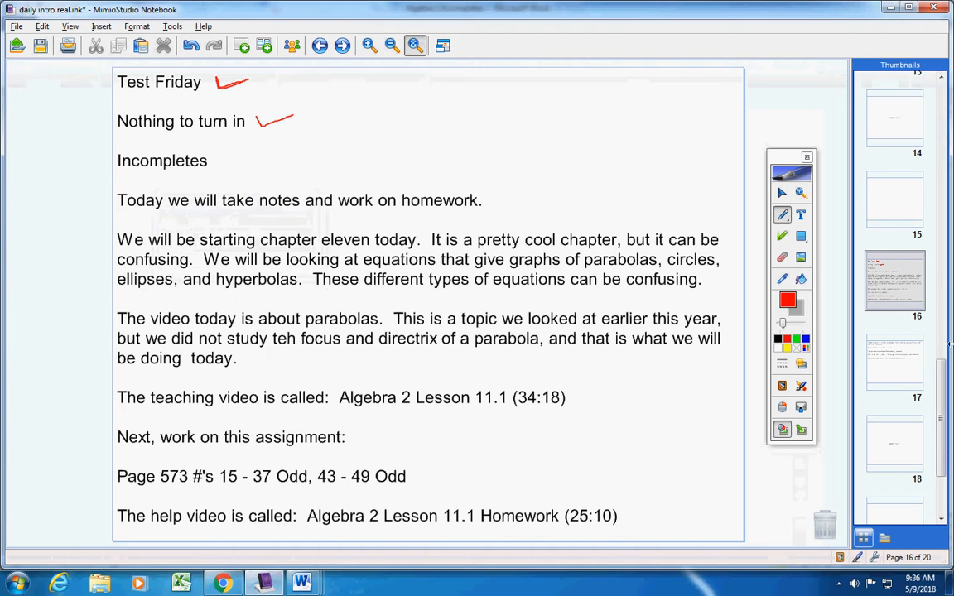
Draw a red check beside Incompletes and underline take notes in red.
left_click_drag(215, 162, 248, 159)
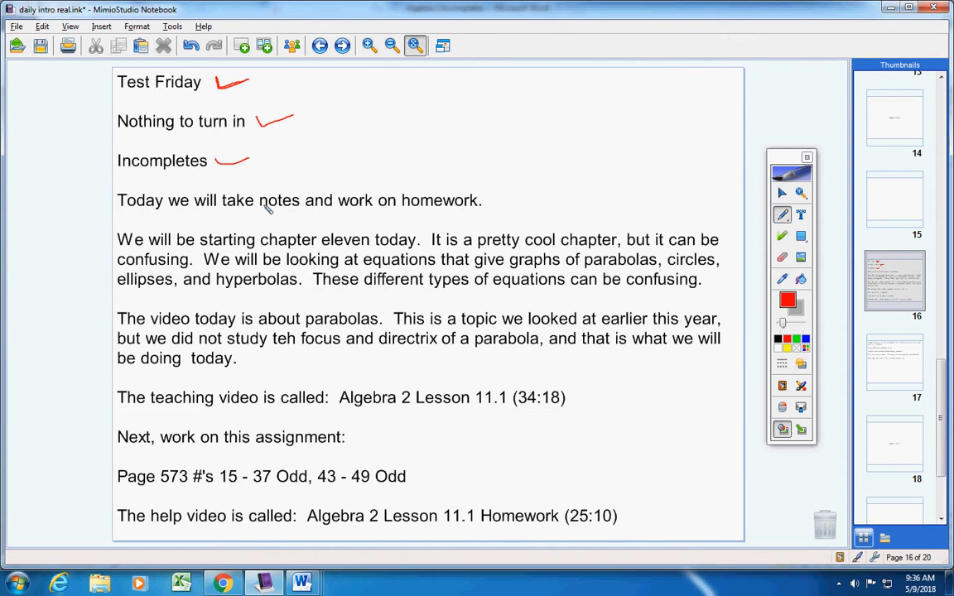
left_click_drag(240, 215, 479, 213)
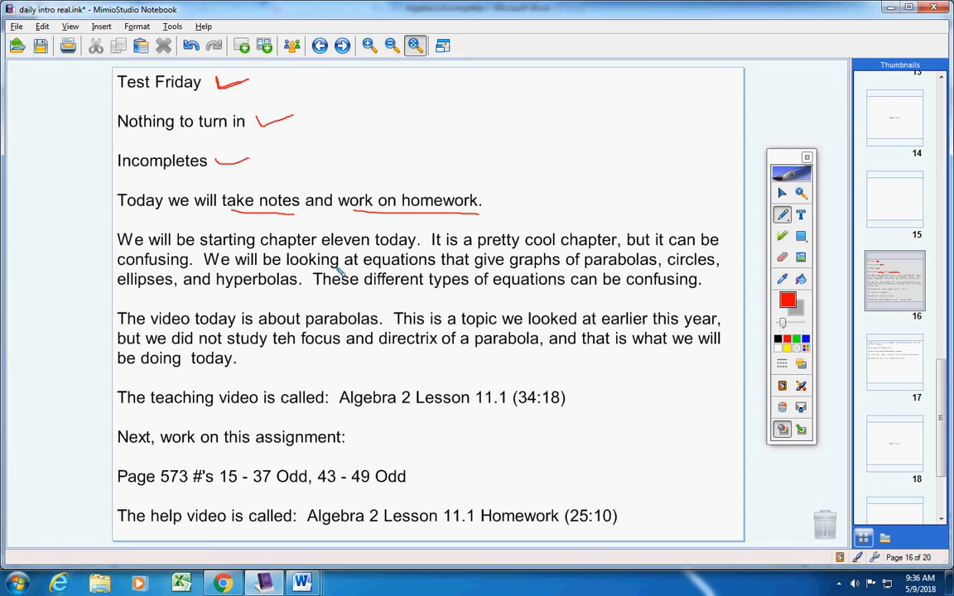
mouse_move(520, 272)
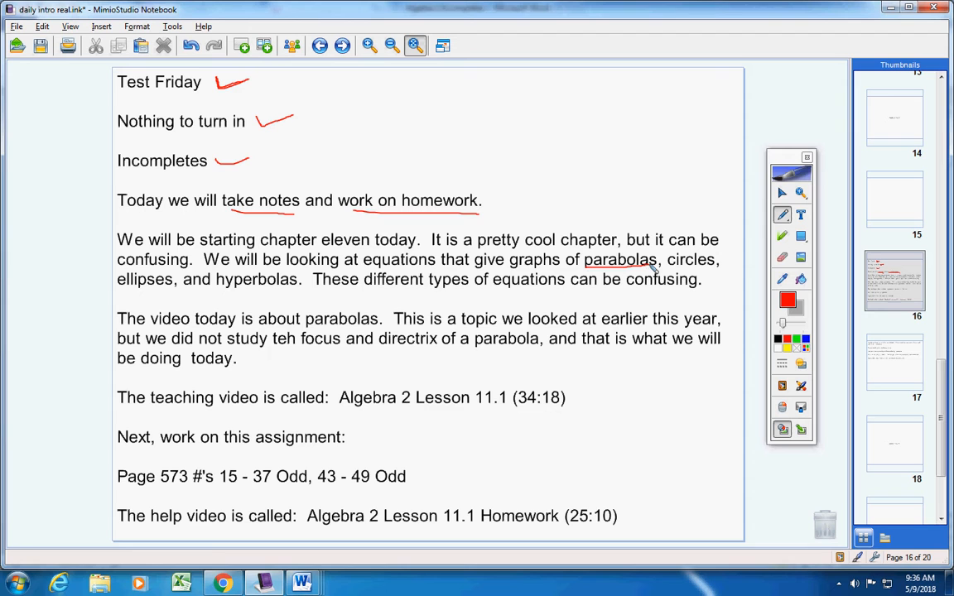
mouse_move(681, 271)
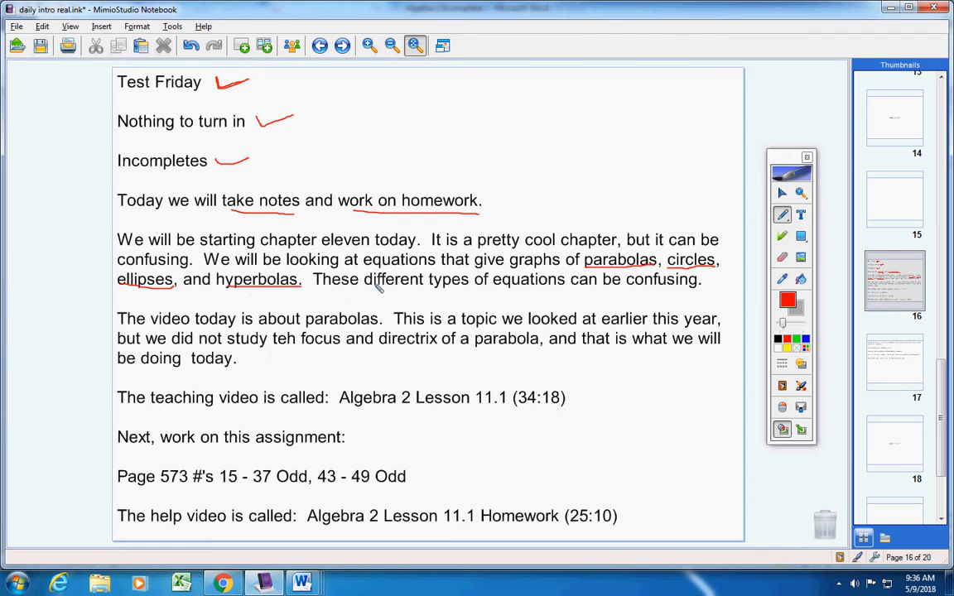
mouse_move(483, 103)
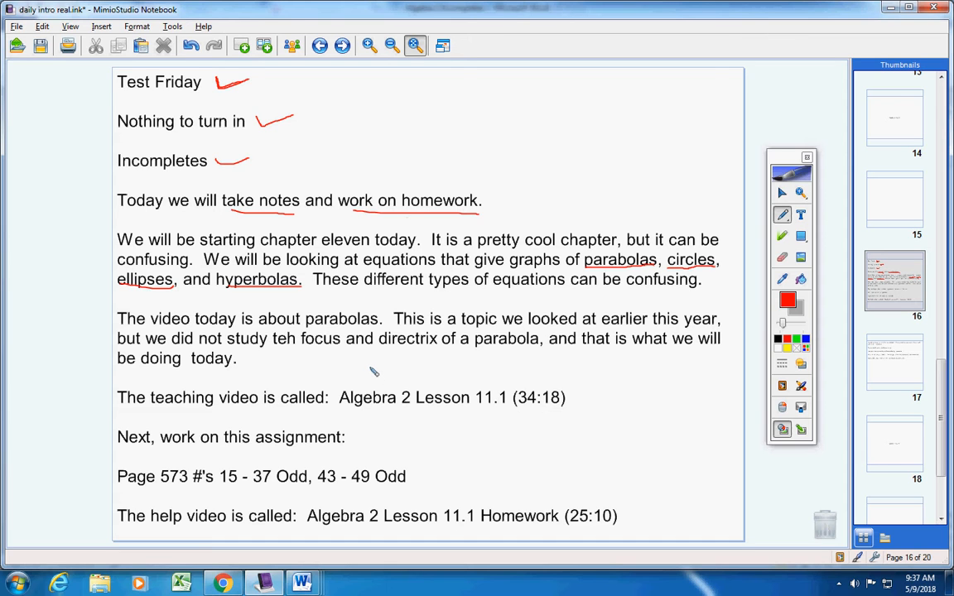
mouse_move(362, 358)
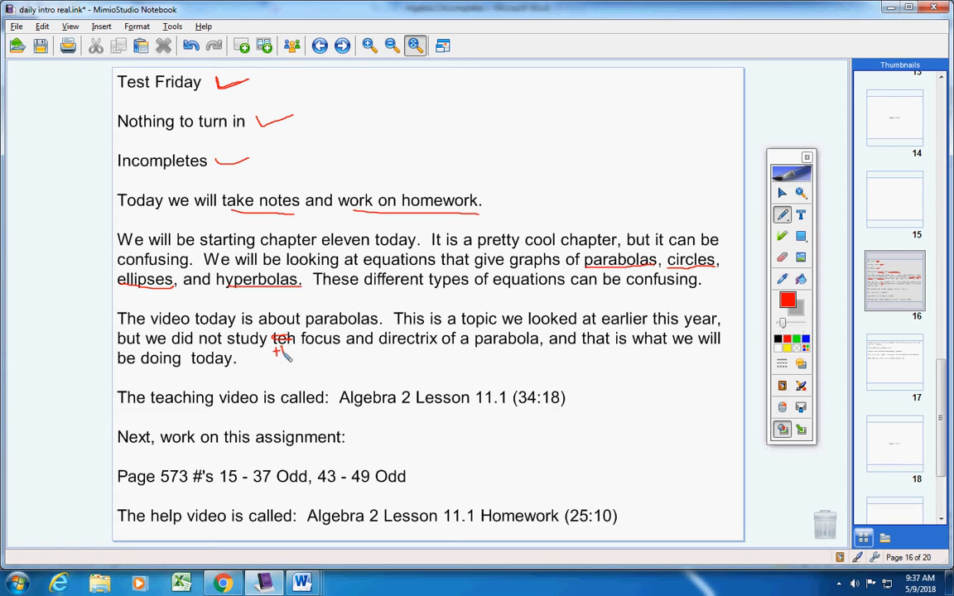
Write the under teh and underline the teaching video title, page 573 assignment and help video title.
left_click_drag(278, 348, 298, 351)
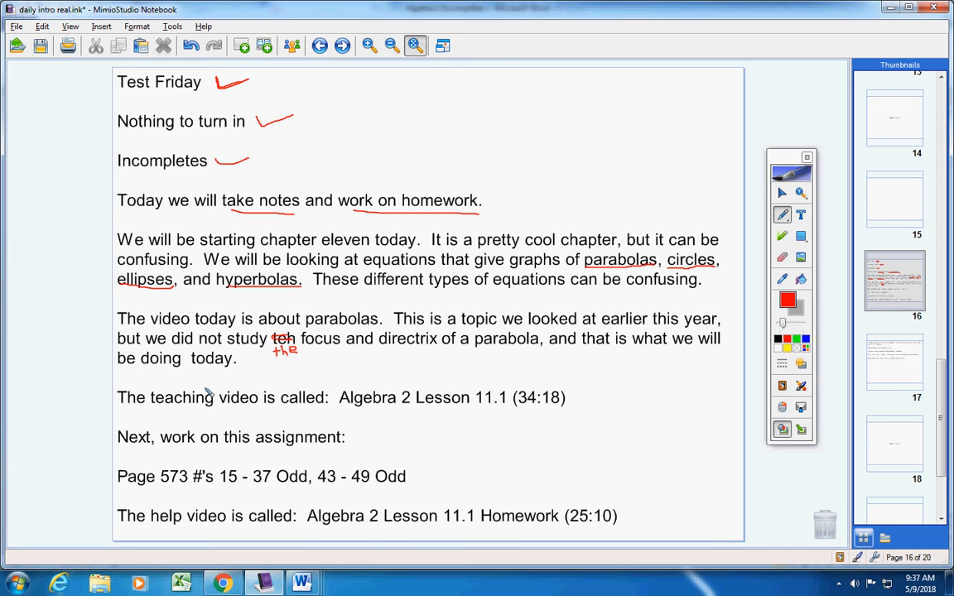
left_click_drag(347, 411, 553, 411)
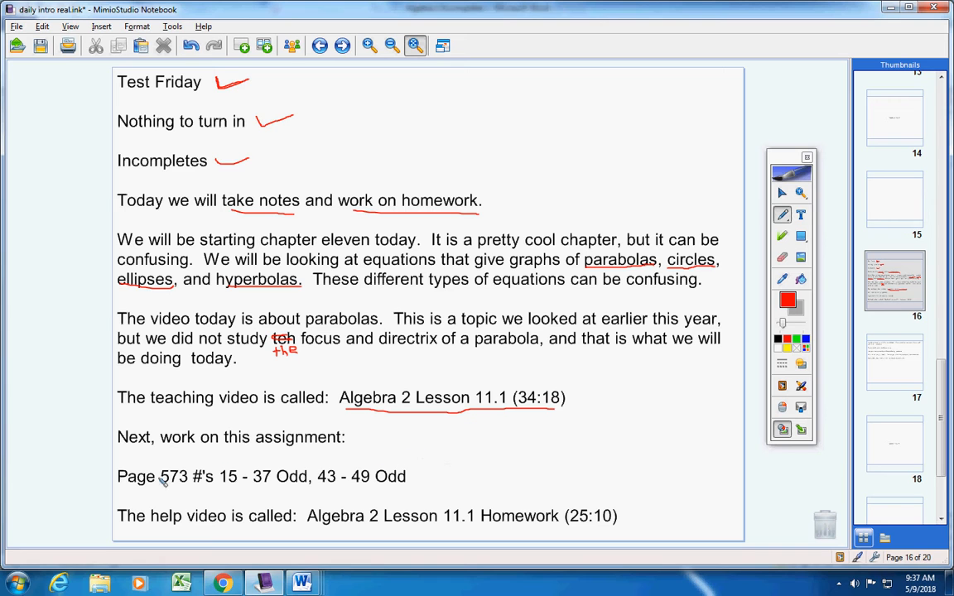
left_click_drag(129, 489, 406, 484)
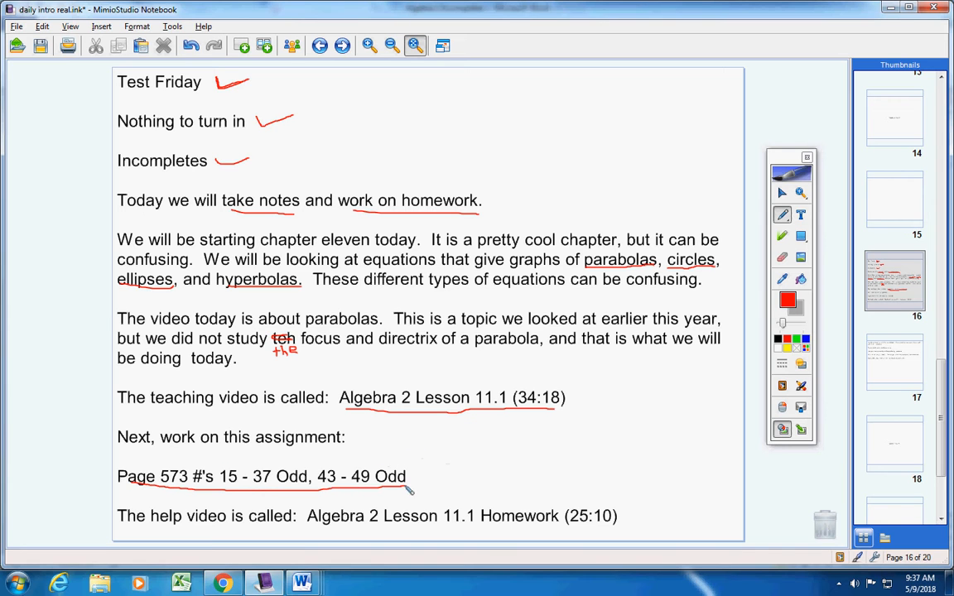
left_click_drag(328, 530, 522, 527)
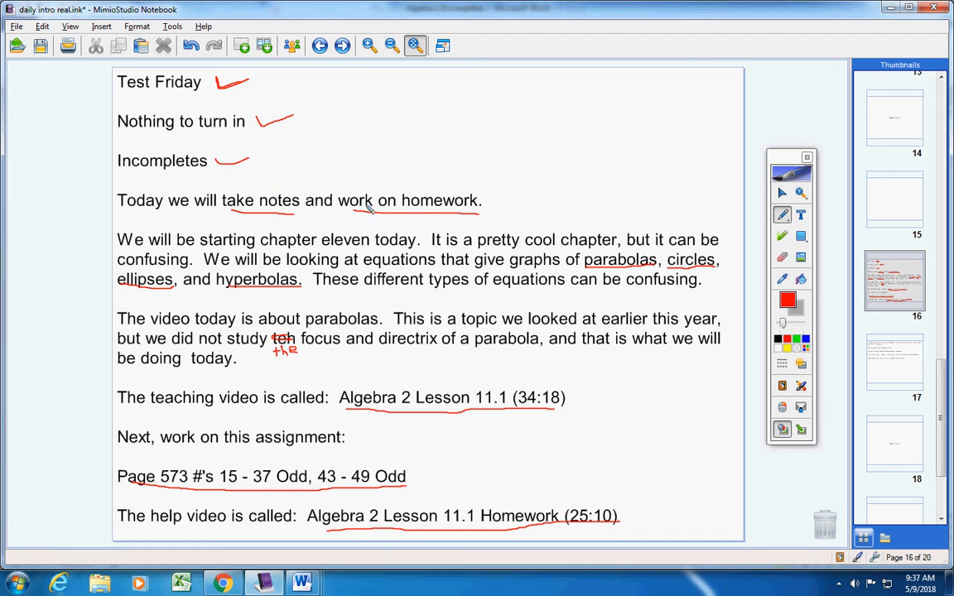
mouse_move(356, 487)
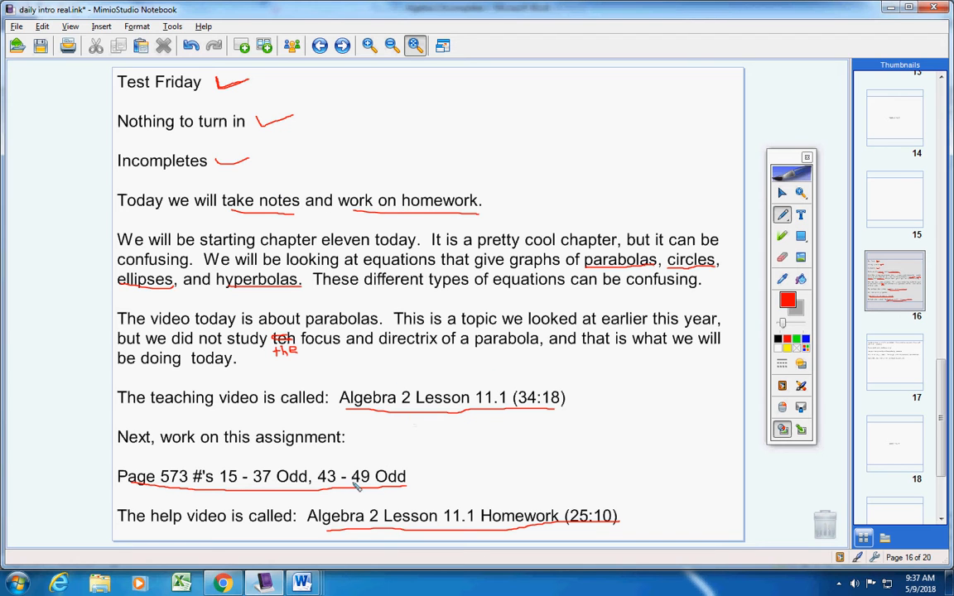
Go to page 17 with the closing announcements.
left_click(894, 361)
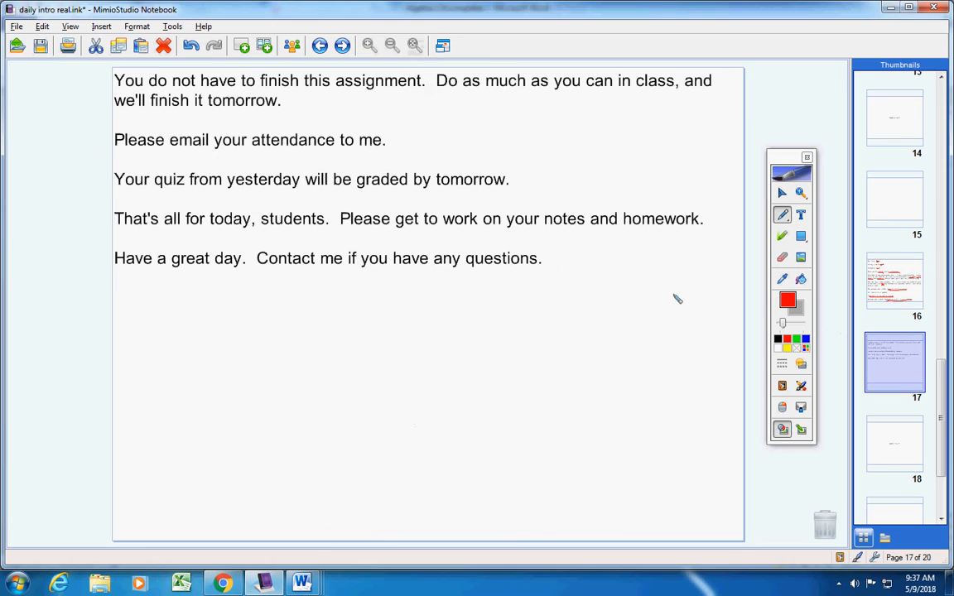
mouse_move(199, 86)
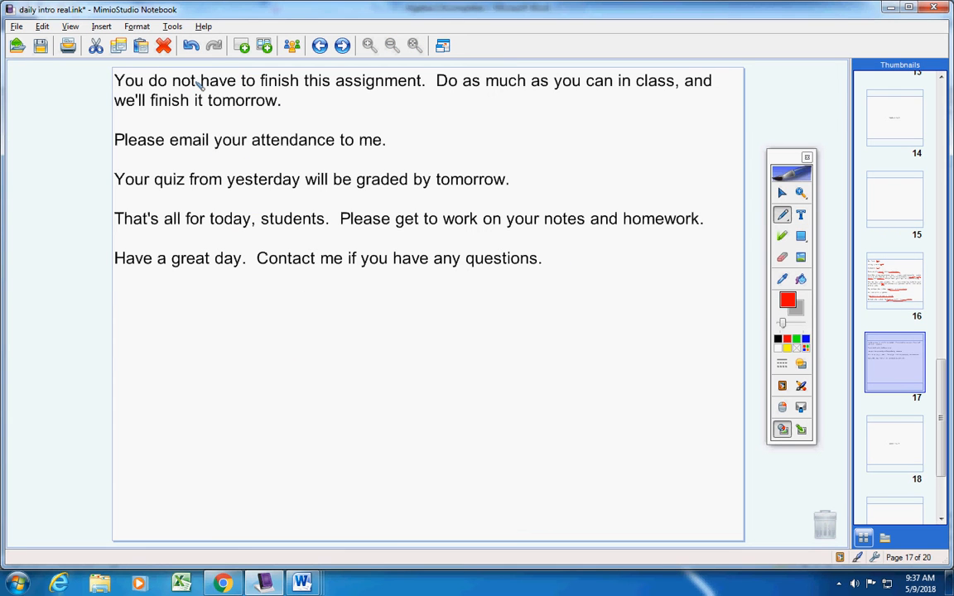
mouse_move(477, 94)
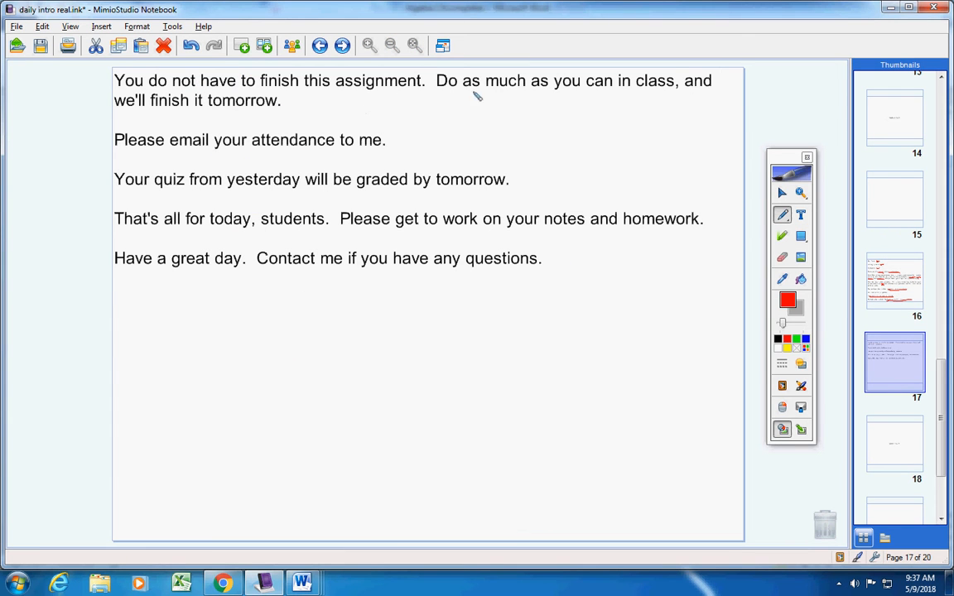
mouse_move(656, 114)
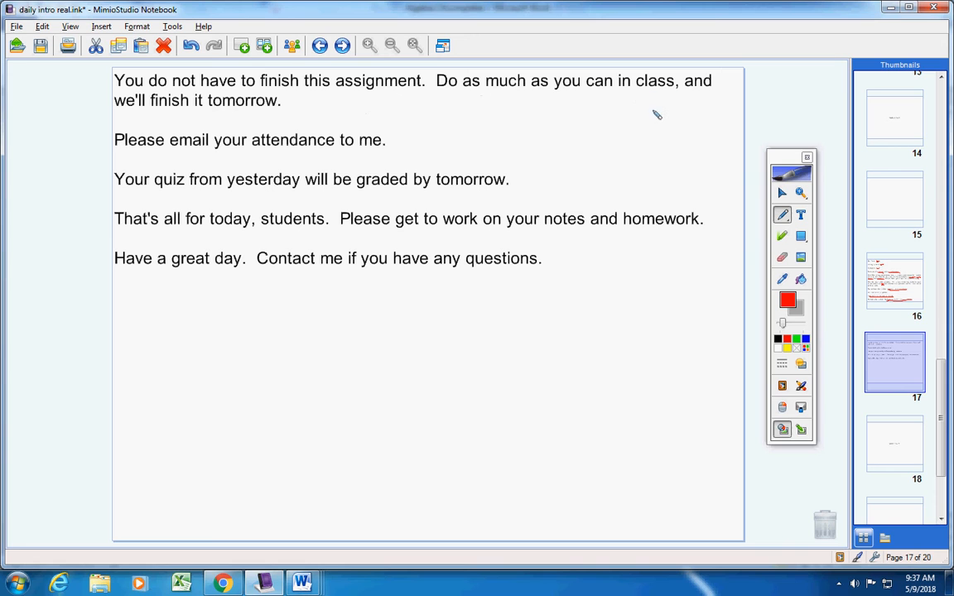
mouse_move(648, 119)
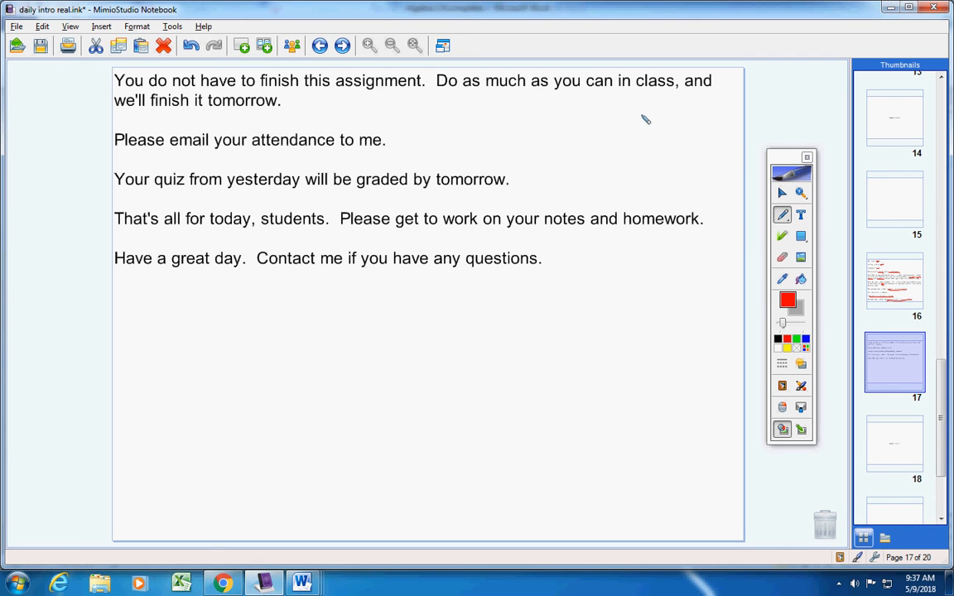
mouse_move(586, 112)
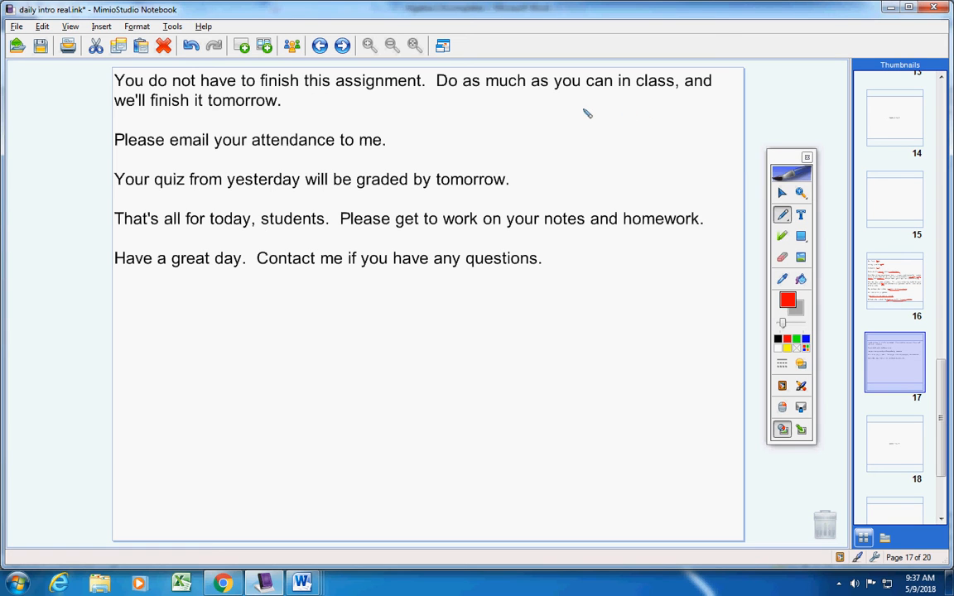
mouse_move(379, 138)
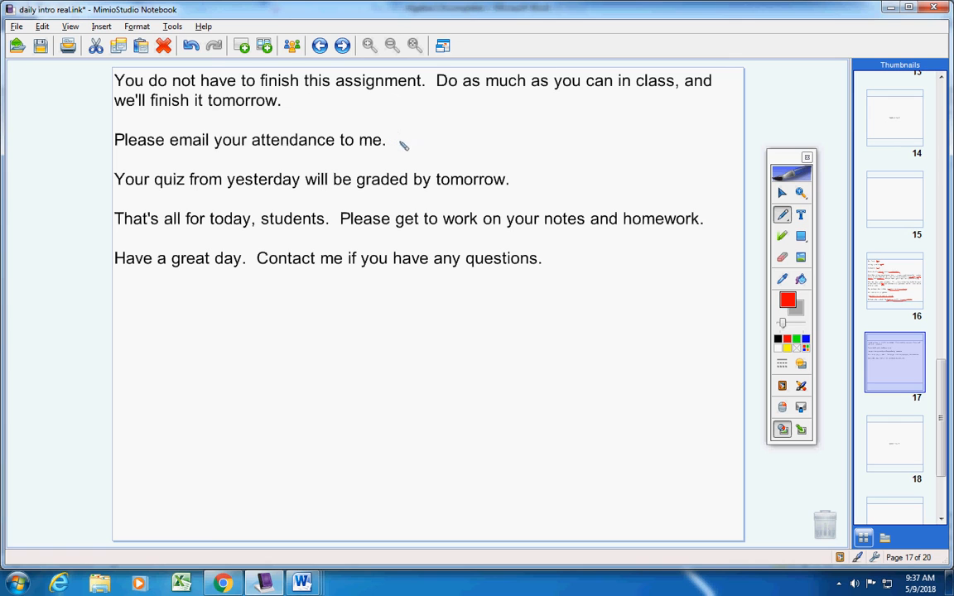
mouse_move(291, 192)
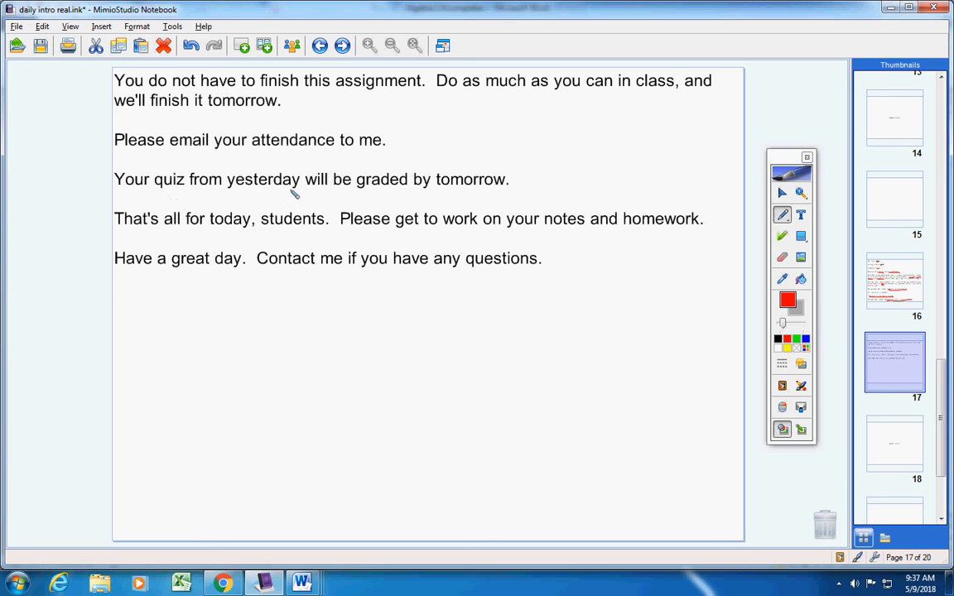
mouse_move(467, 175)
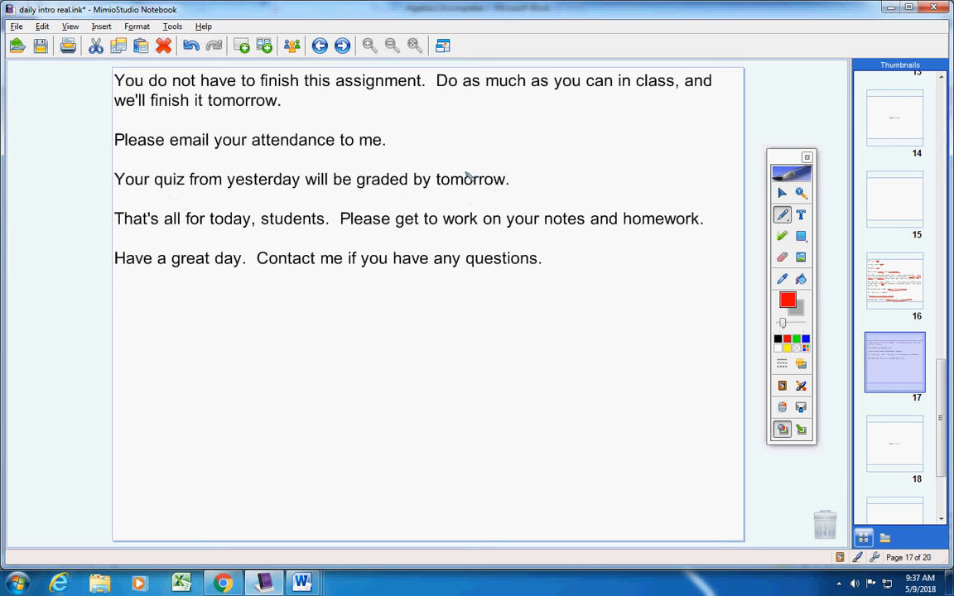
mouse_move(318, 215)
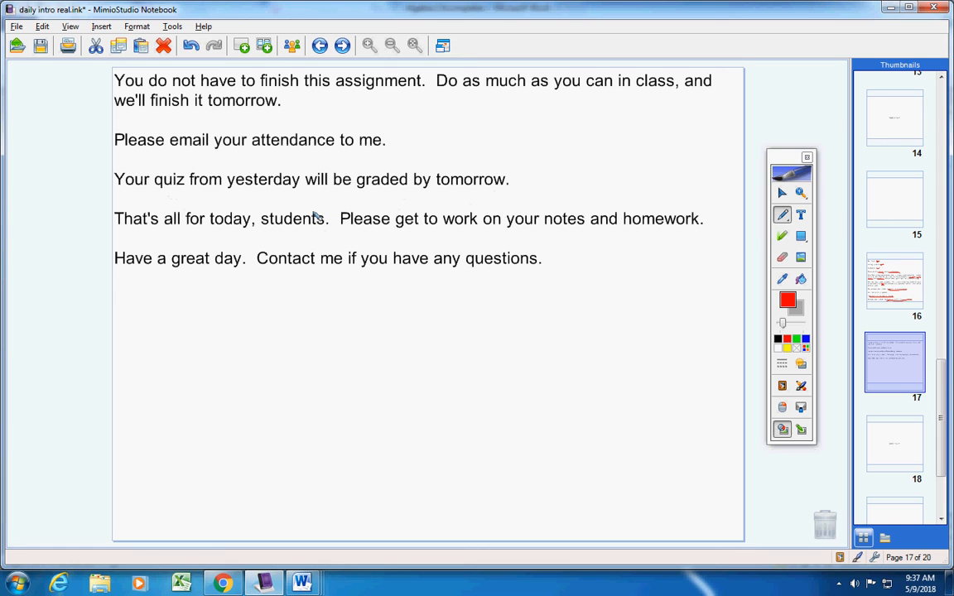
mouse_move(311, 206)
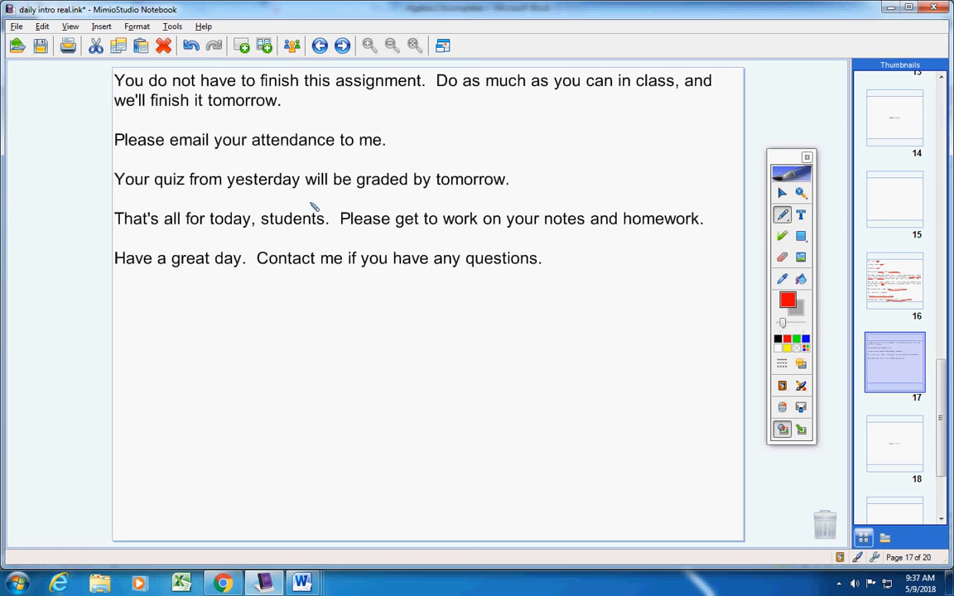